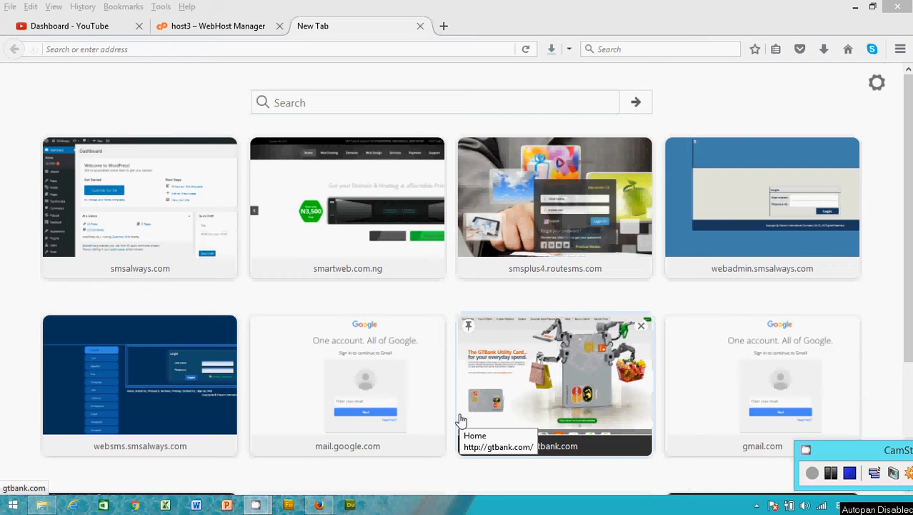
pyautogui.moveTo(469, 411)
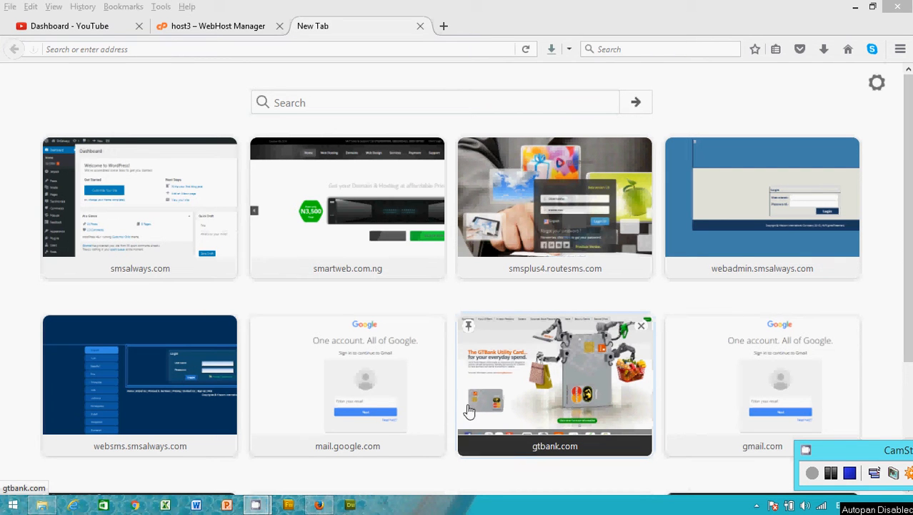
# Enter cpanel.elijahelectronics.com in Firefox's address bar to load the cPanel login page
pyautogui.click(183, 49)
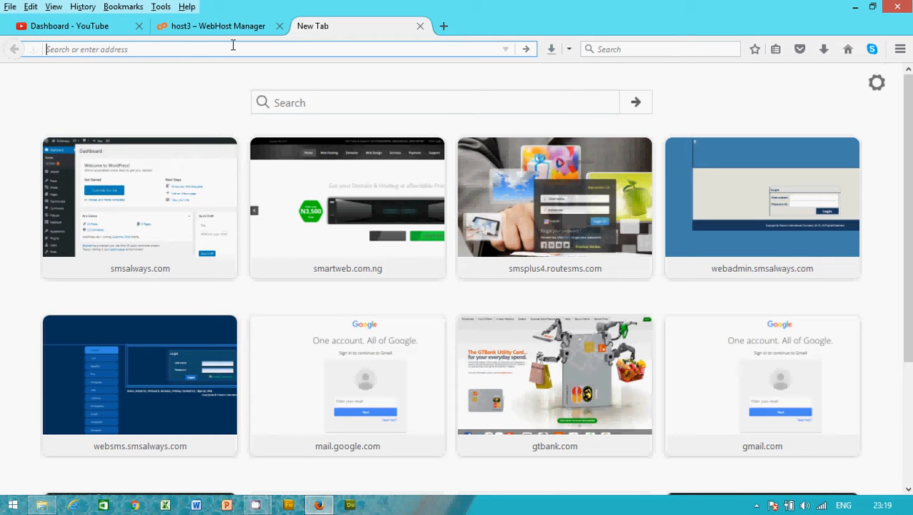
pyautogui.moveTo(264, 45)
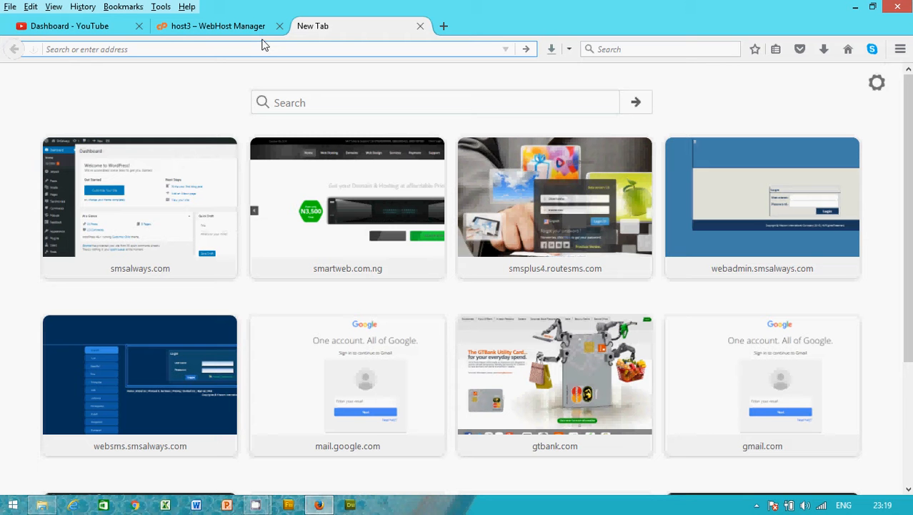
pyautogui.write('cp')
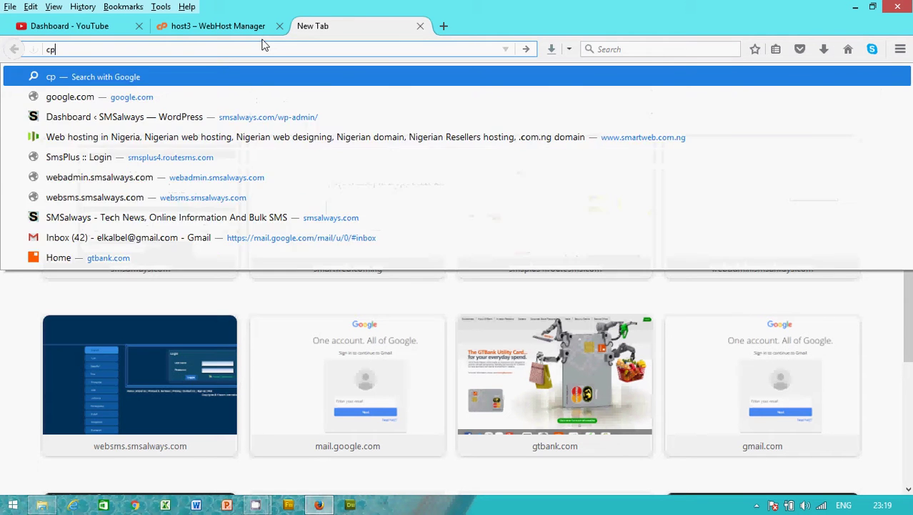
pyautogui.write('panel.elijahelectronics')
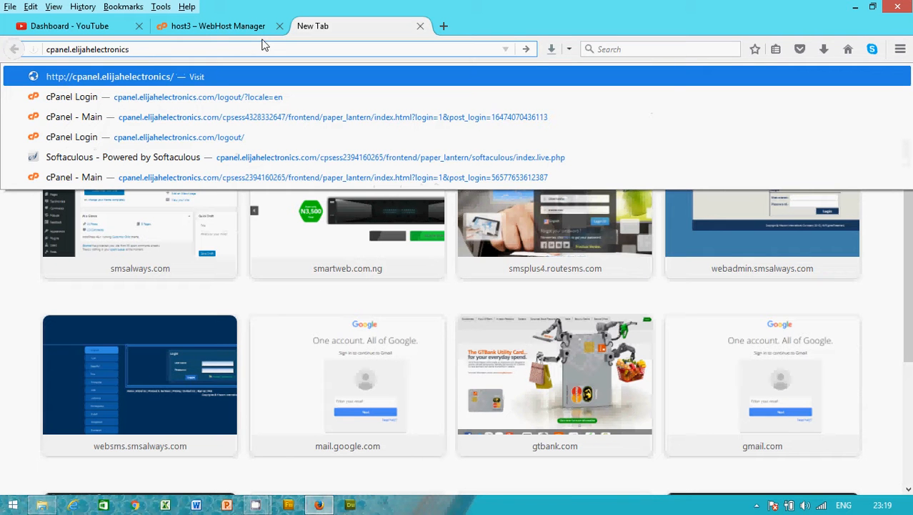
pyautogui.write('.com')
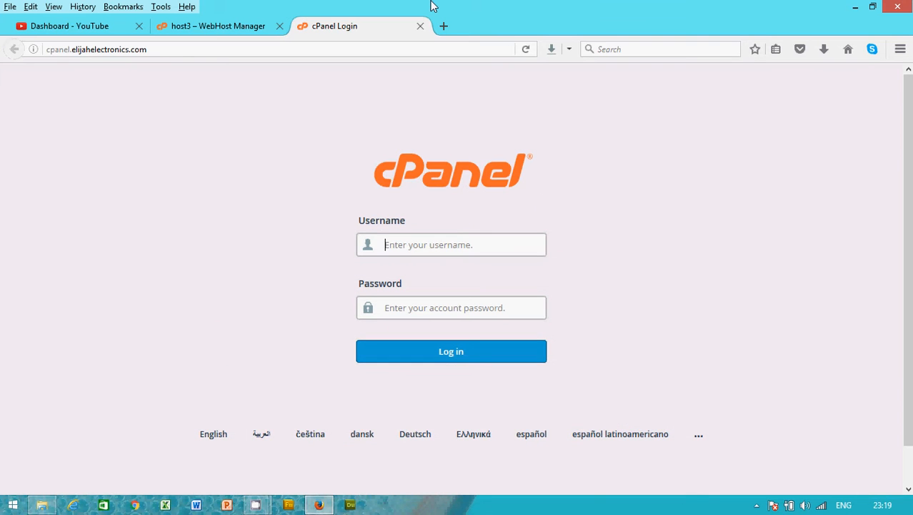
pyautogui.write('elijahelec')
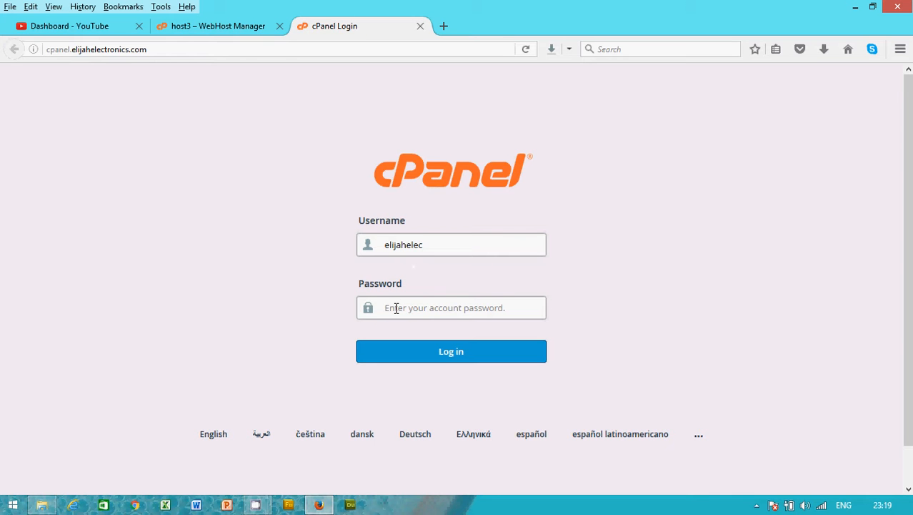
pyautogui.write('••')
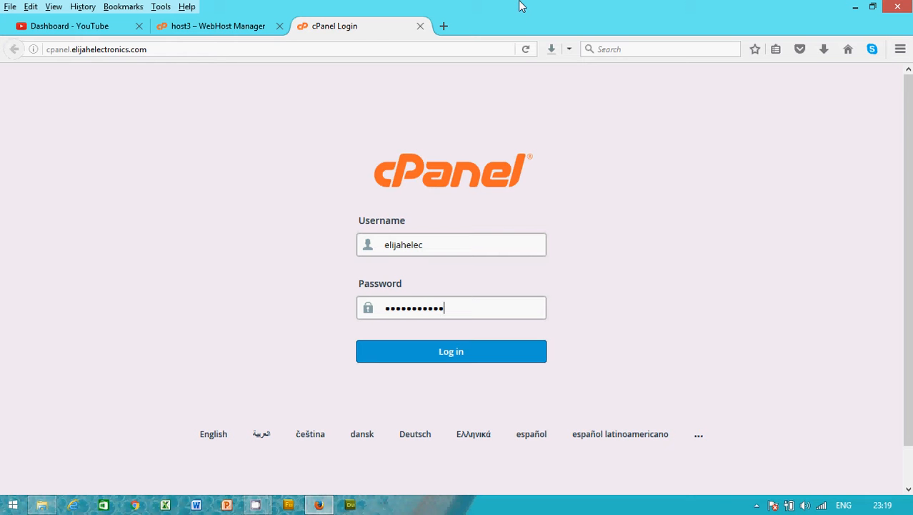
pyautogui.click(451, 351)
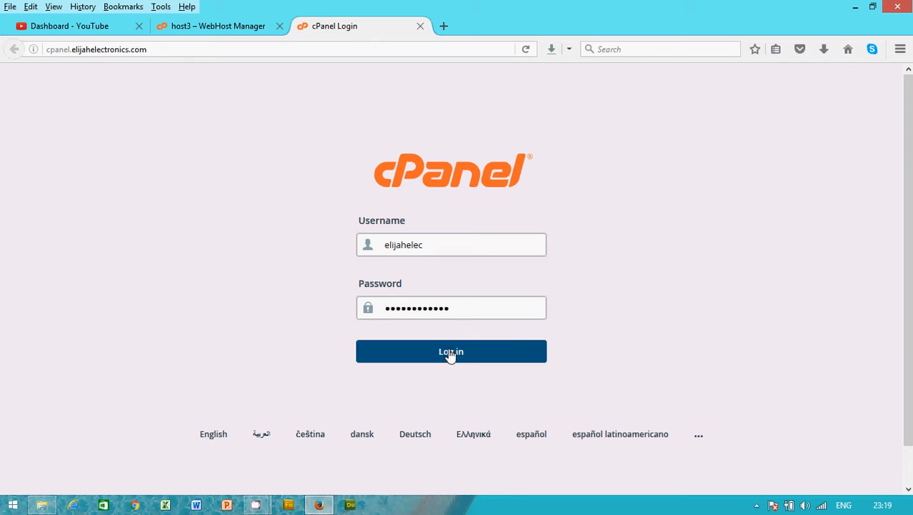
pyautogui.click(451, 351)
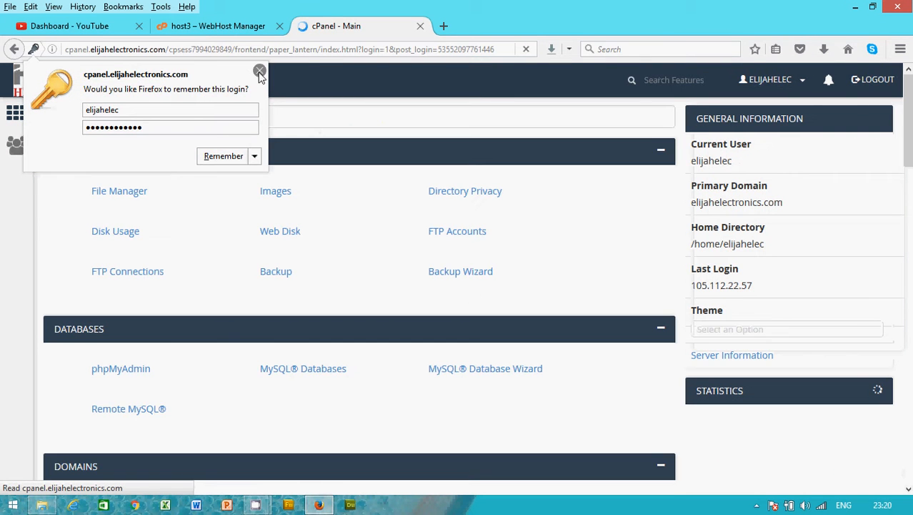
# Dismiss Firefox's Remember login popup and scroll down to Softaculous Apps Installer
pyautogui.click(259, 71)
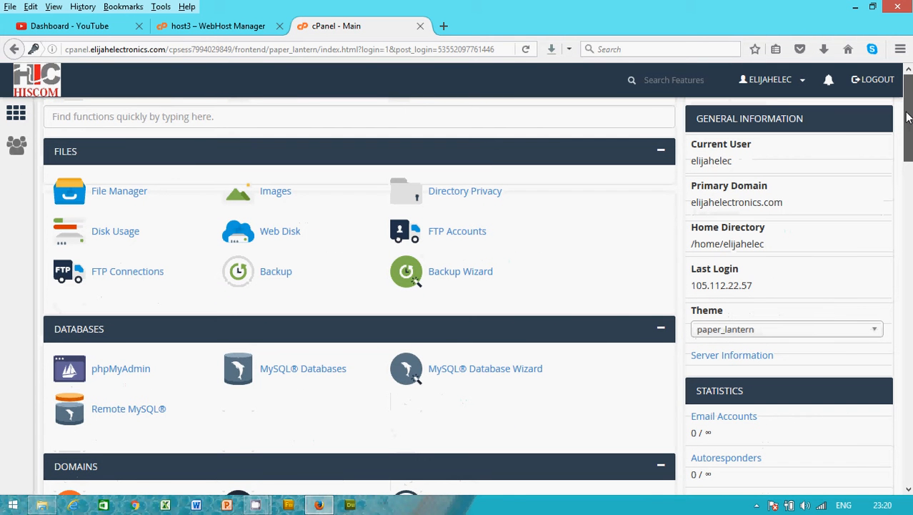
pyautogui.moveTo(406, 183)
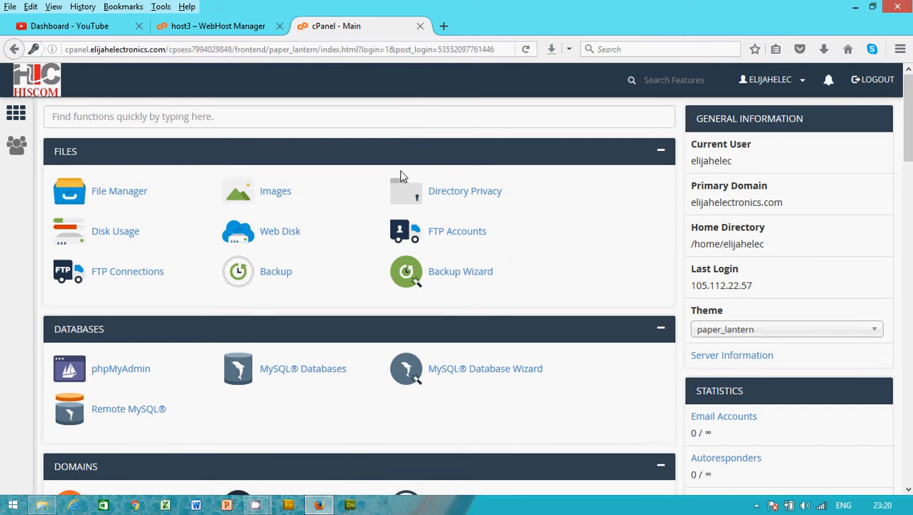
pyautogui.scroll(-3)
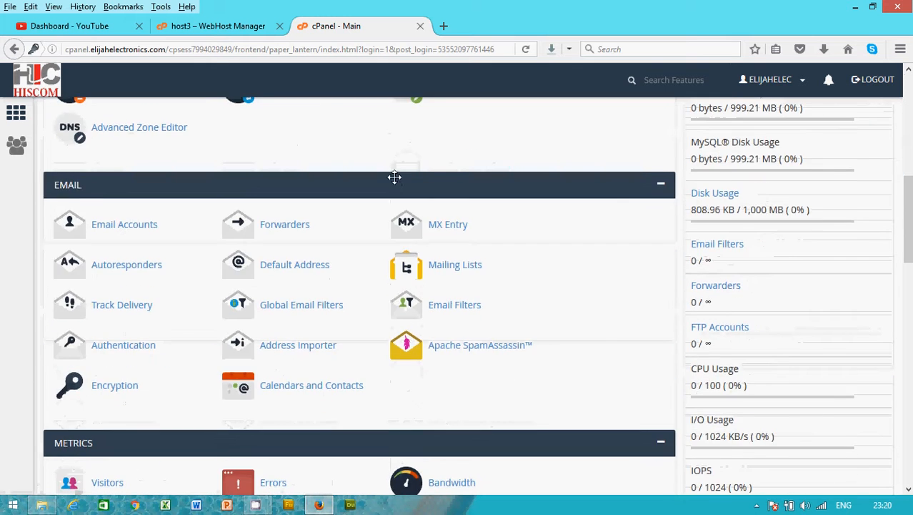
pyautogui.scroll(-3)
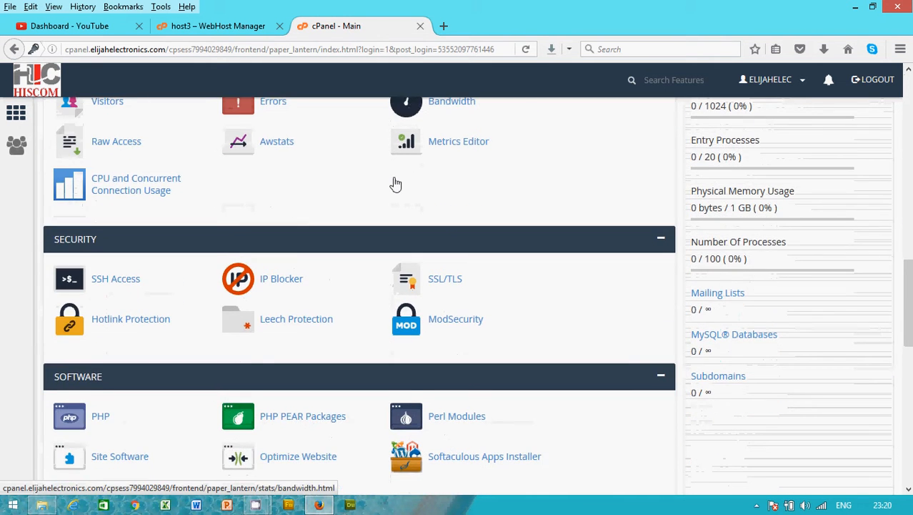
pyautogui.scroll(-3)
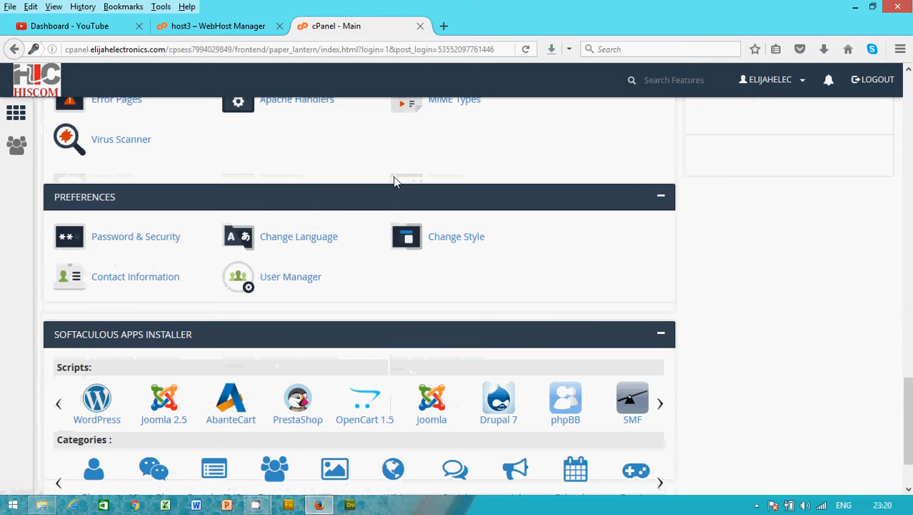
pyautogui.scroll(-3)
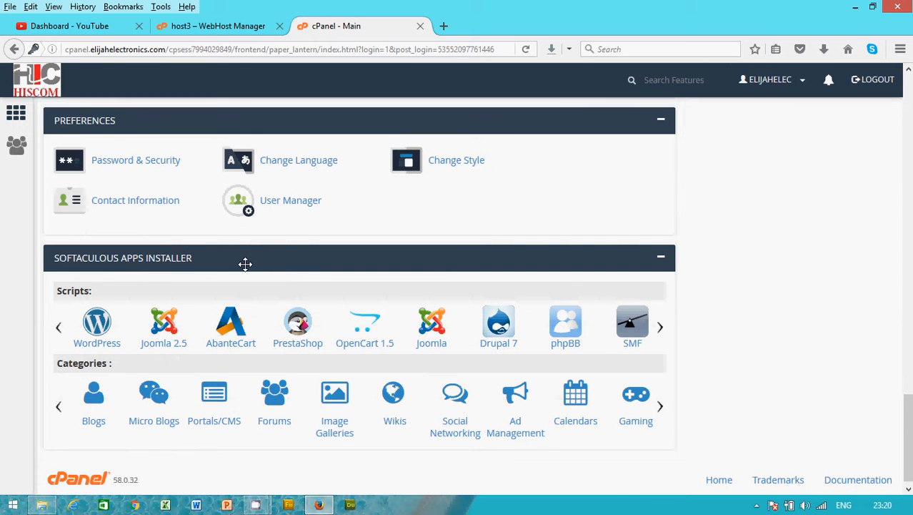
pyautogui.moveTo(575, 280)
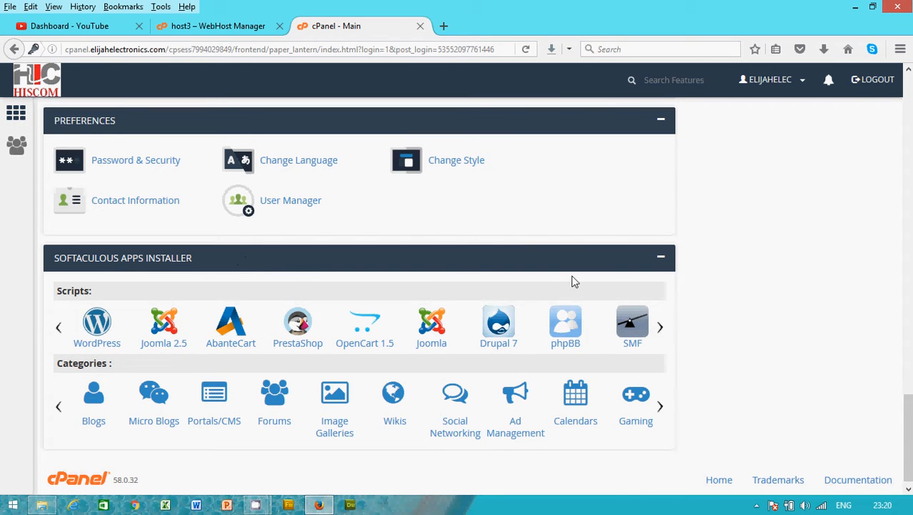
pyautogui.moveTo(454, 296)
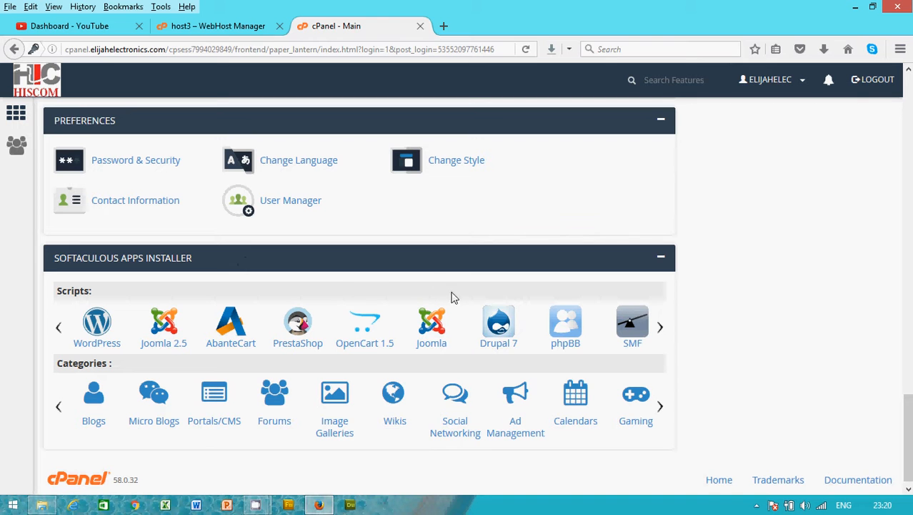
pyautogui.moveTo(121, 294)
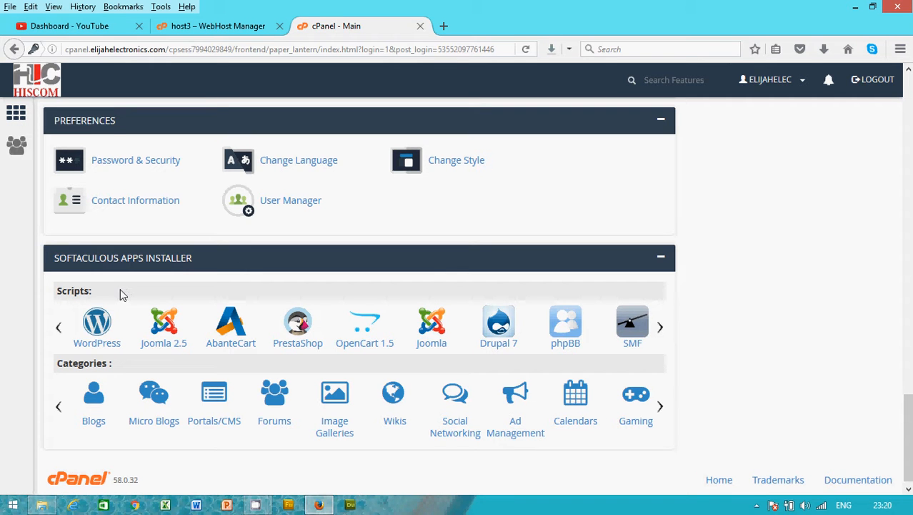
pyautogui.moveTo(203, 268)
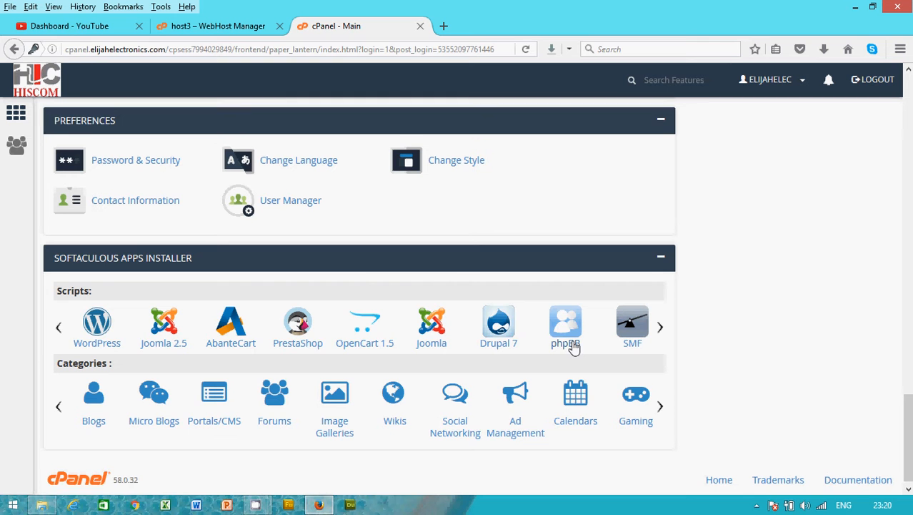
pyautogui.moveTo(117, 323)
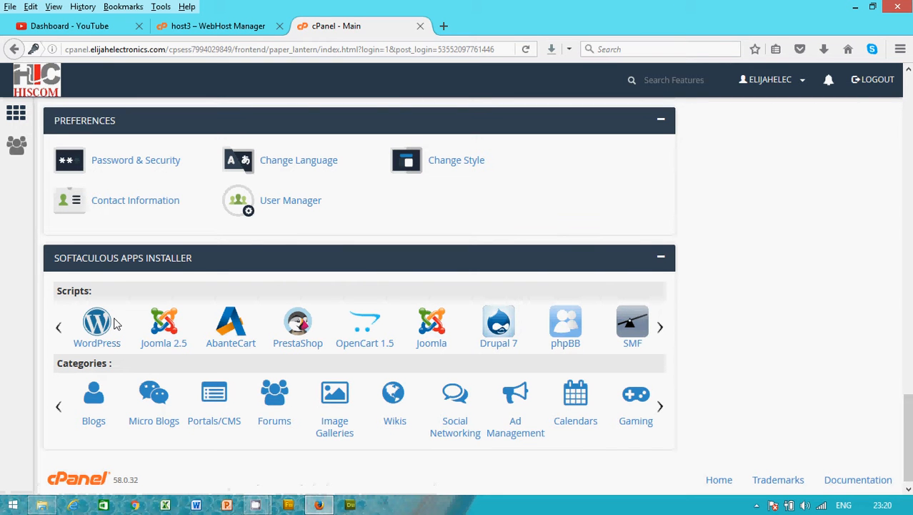
pyautogui.moveTo(158, 346)
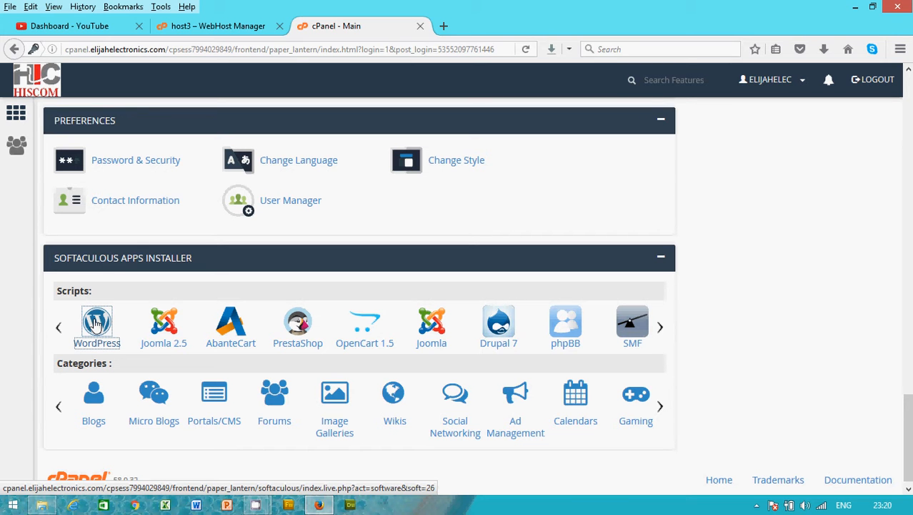
# Open WordPress in Softaculous and switch to its Install form
pyautogui.click(98, 321)
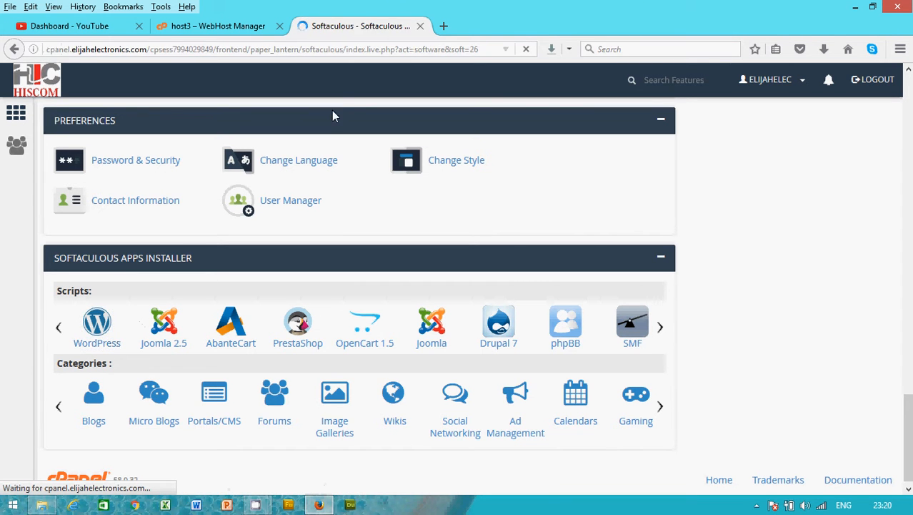
pyautogui.click(97, 322)
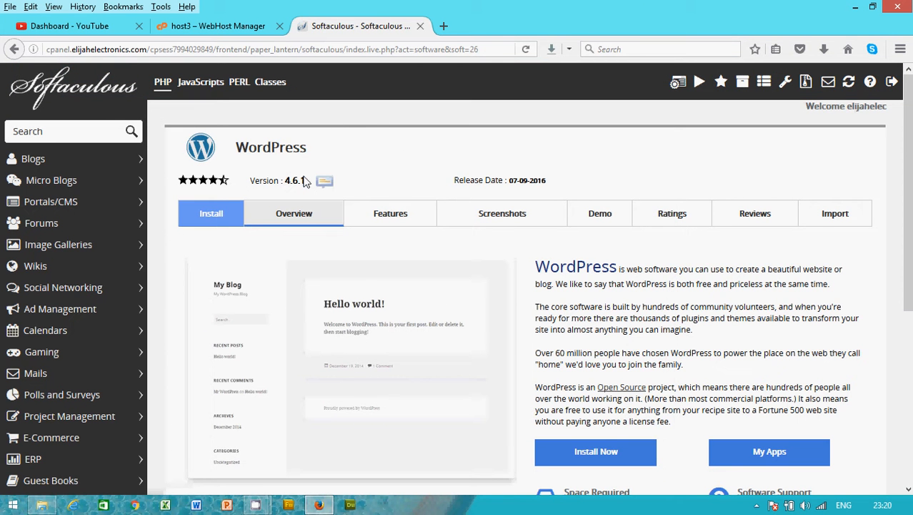
pyautogui.click(211, 213)
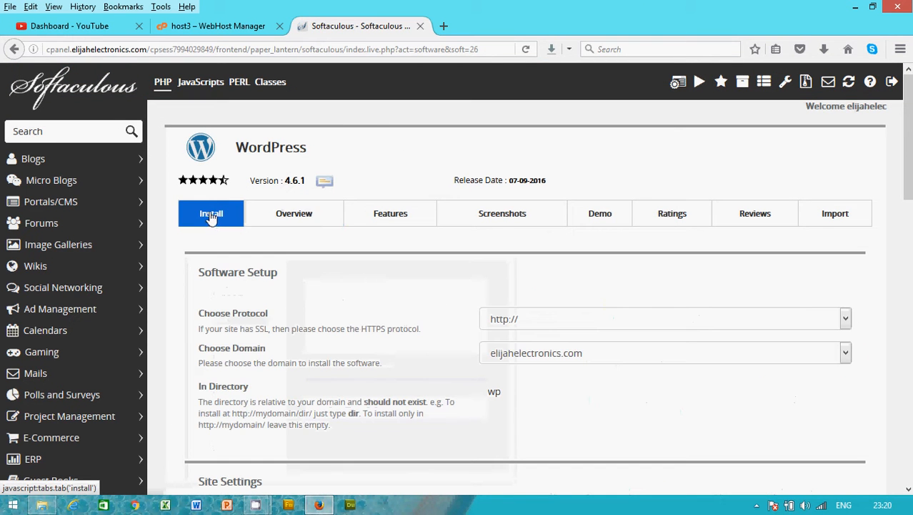
pyautogui.scroll(-3)
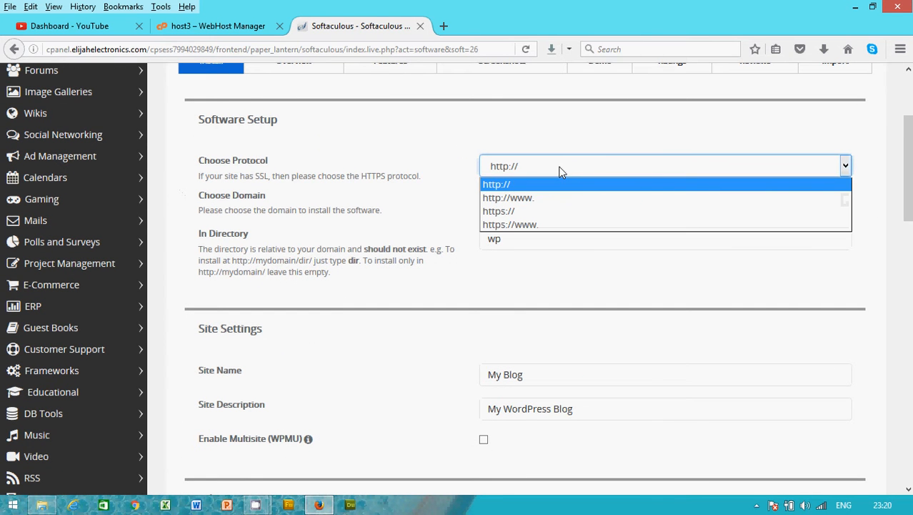
pyautogui.moveTo(518, 206)
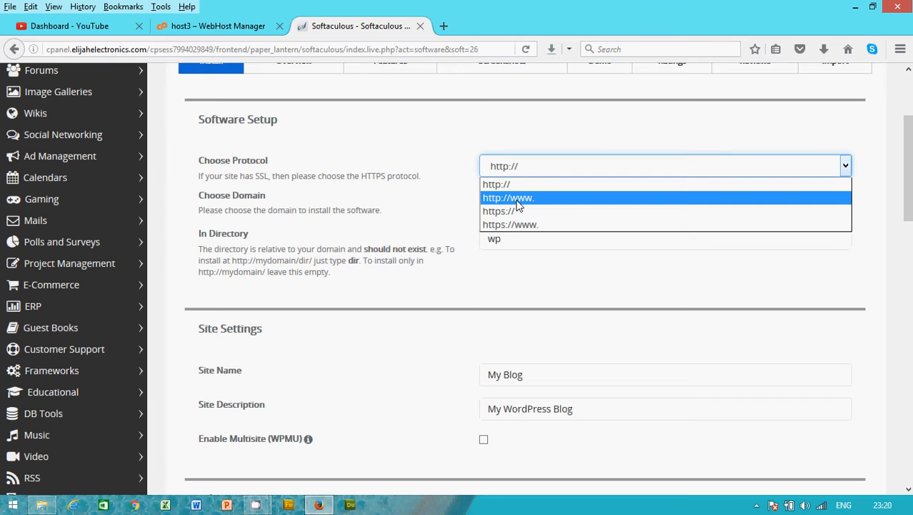
pyautogui.click(508, 197)
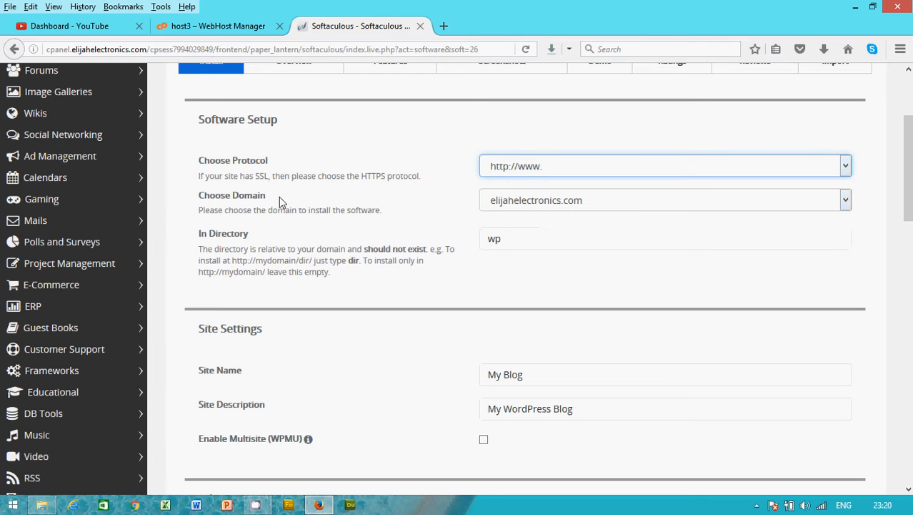
pyautogui.click(665, 199)
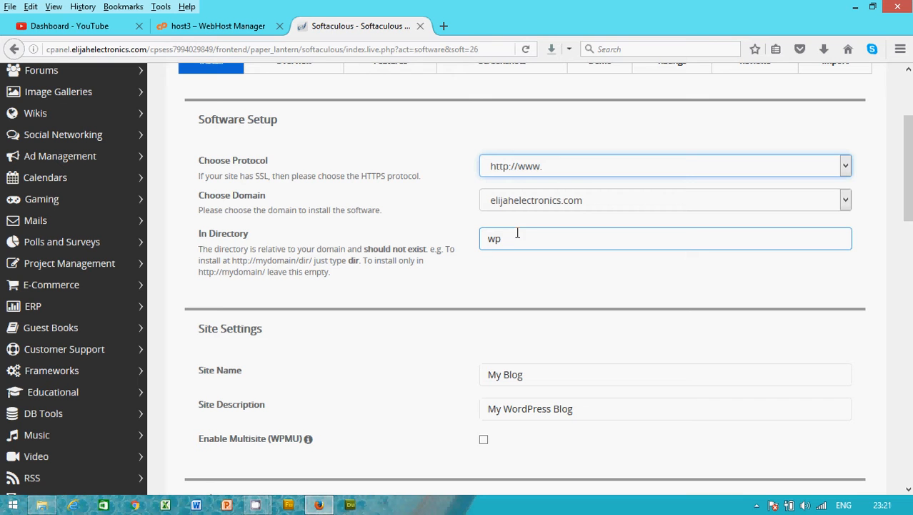
pyautogui.doubleClick(492, 238)
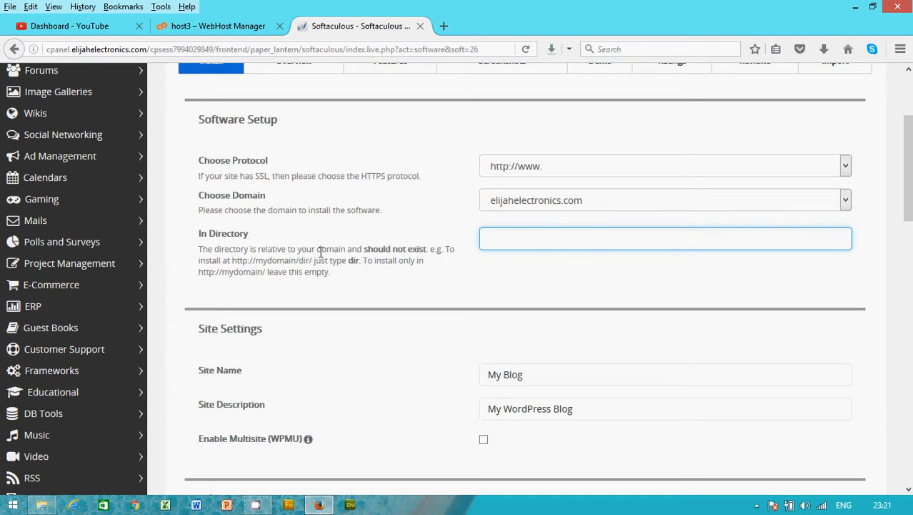
pyautogui.scroll(-3)
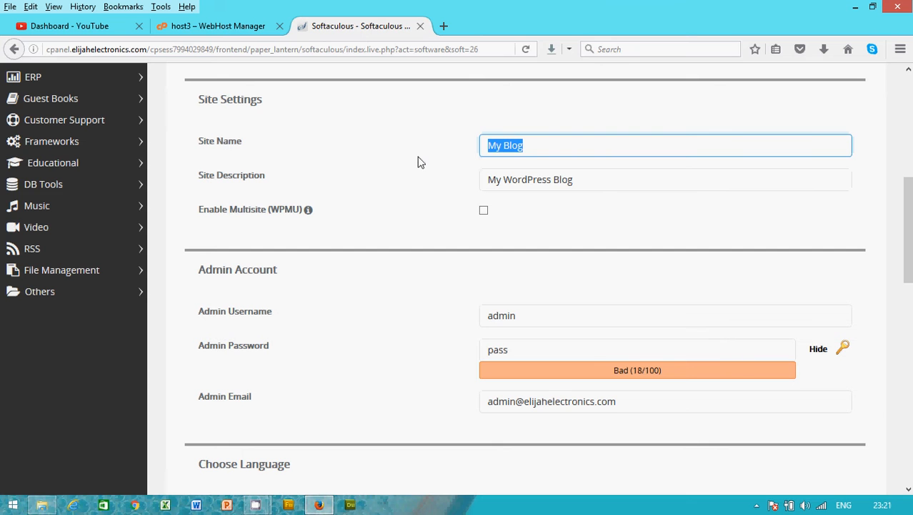
# Enter Site Name 'My Elijah Electronics Store' and Site Description 'Online Store'
pyautogui.write('My')
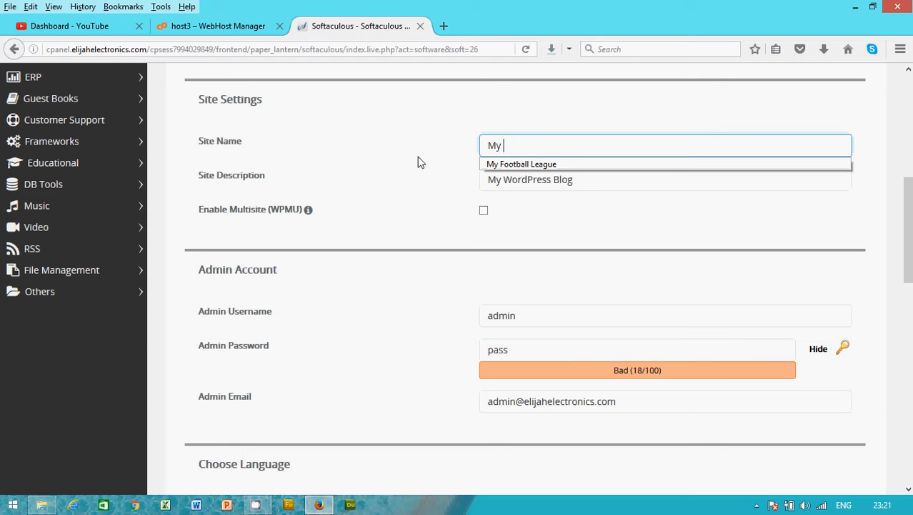
pyautogui.write('Elijah')
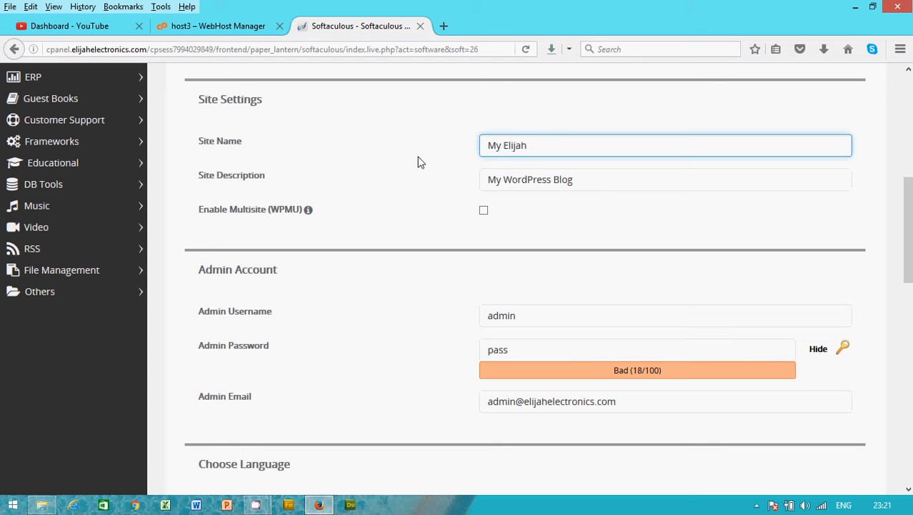
pyautogui.write('Electron')
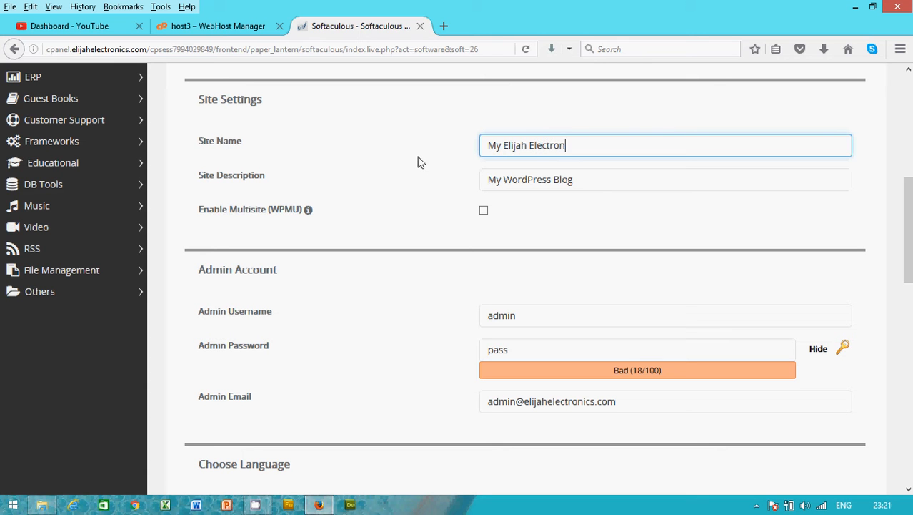
pyautogui.write('ics Sto')
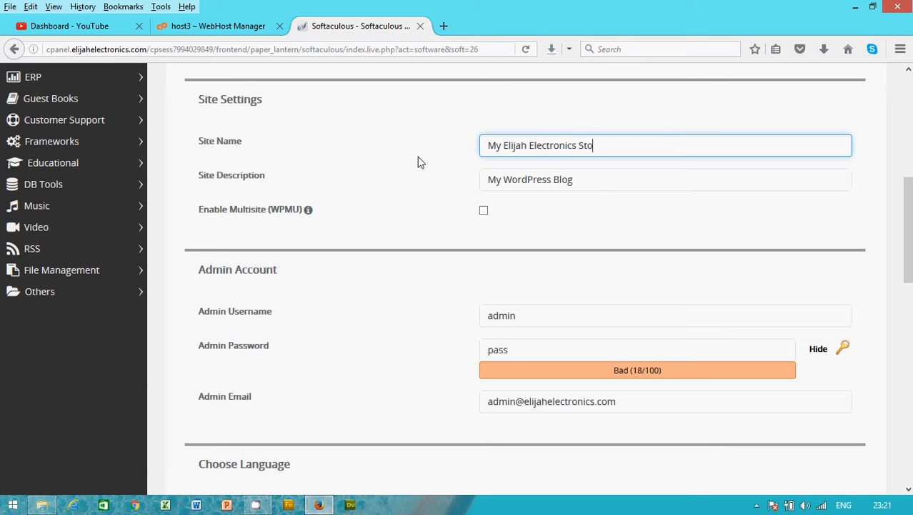
pyautogui.write('re')
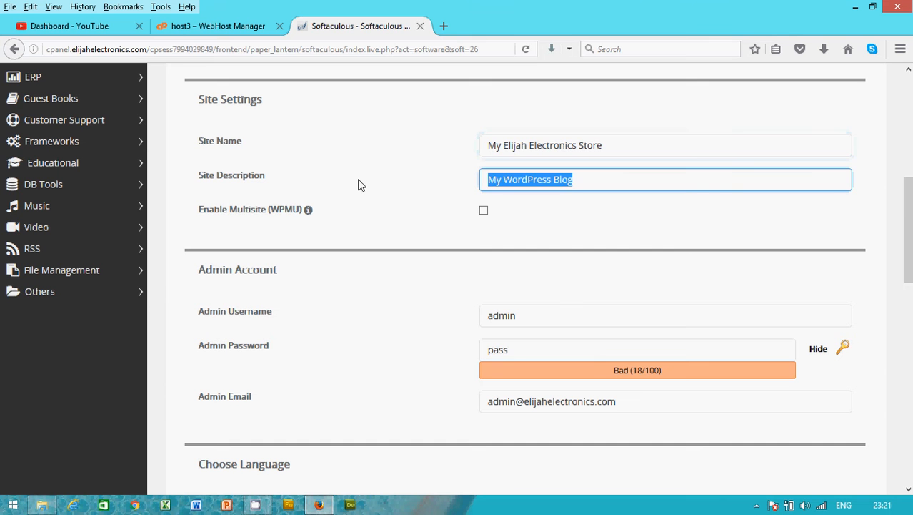
pyautogui.write('Online Store')
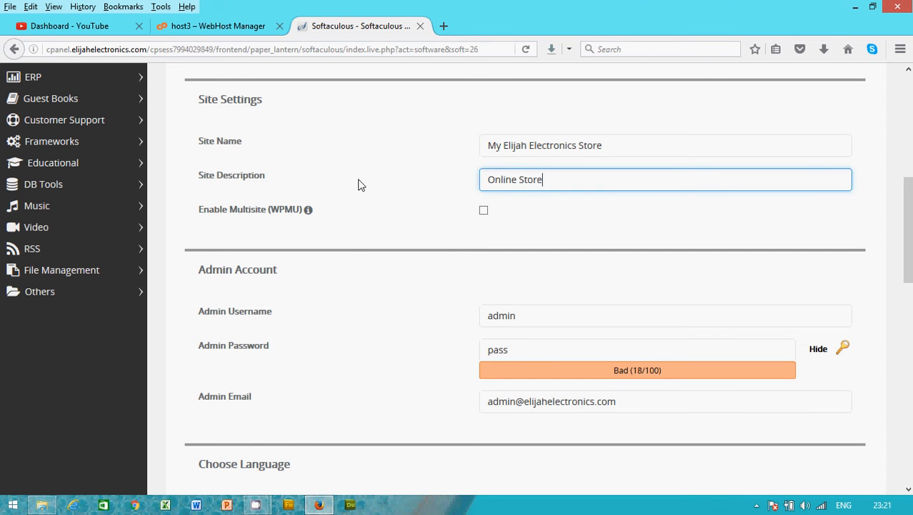
# Set a custom admin username, a strong admin password and an info admin email
pyautogui.scroll(-3)
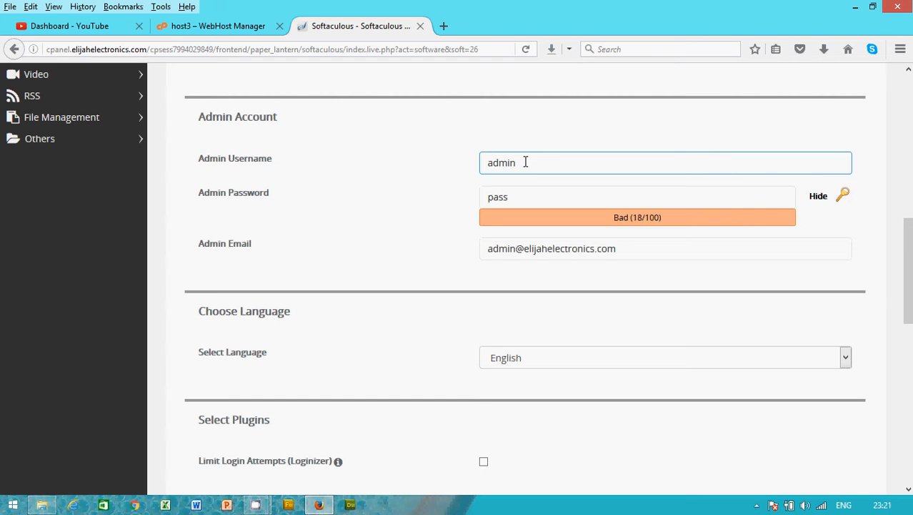
pyautogui.moveTo(518, 162)
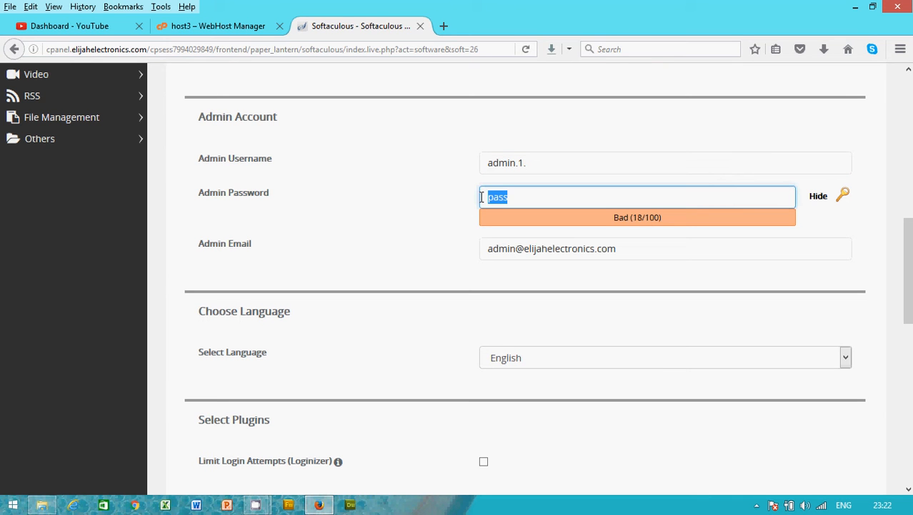
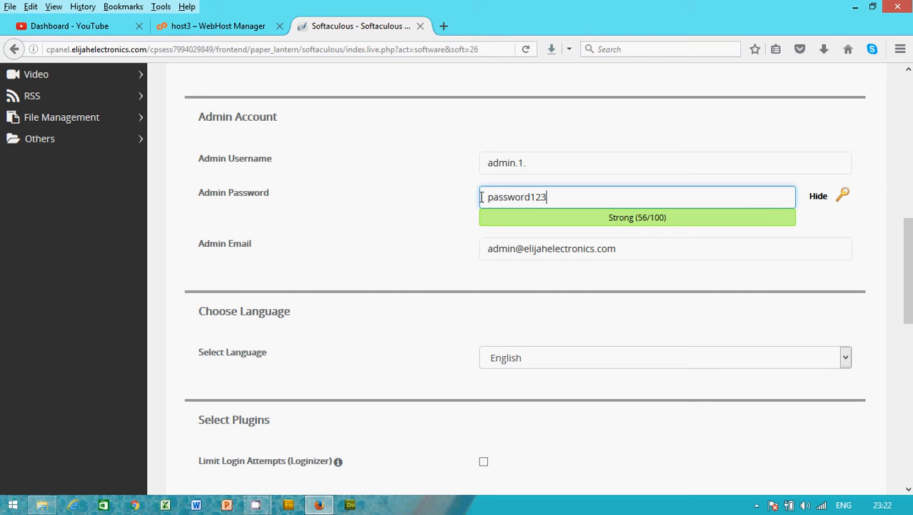
pyautogui.moveTo(666, 185)
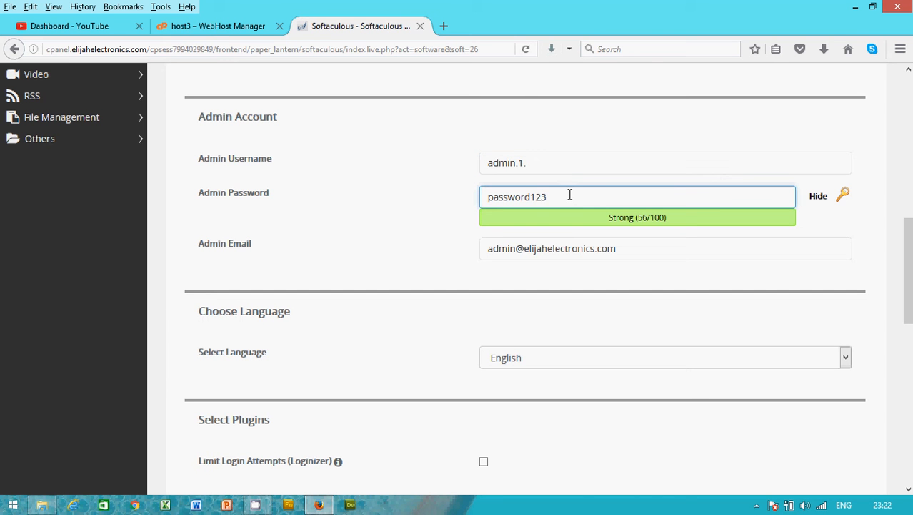
pyautogui.scroll(-3)
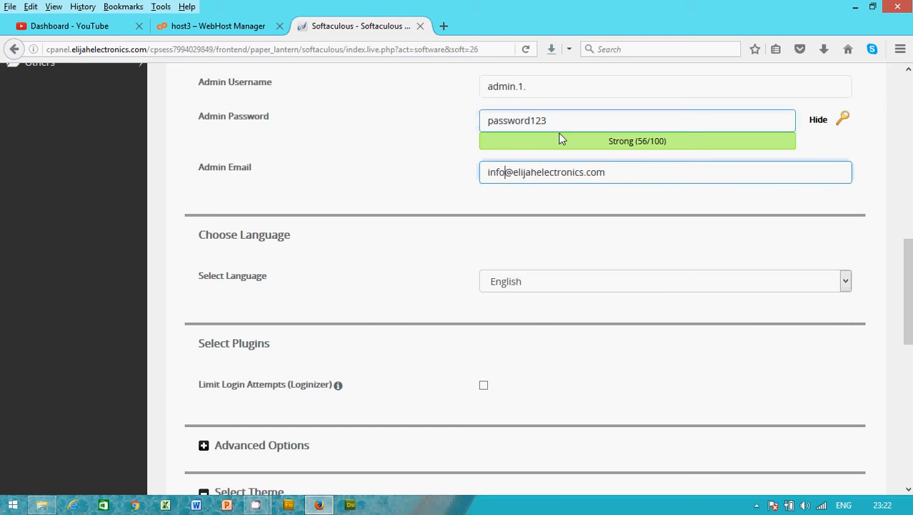
# Enable Limit Login Attempts and theme auto-upgrades, with monthly backups and rotation 1
pyautogui.scroll(-3)
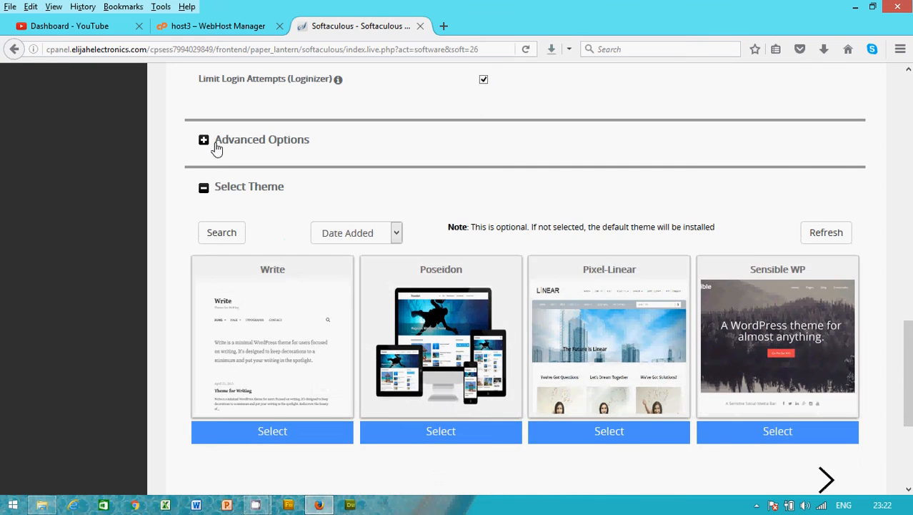
pyautogui.click(204, 139)
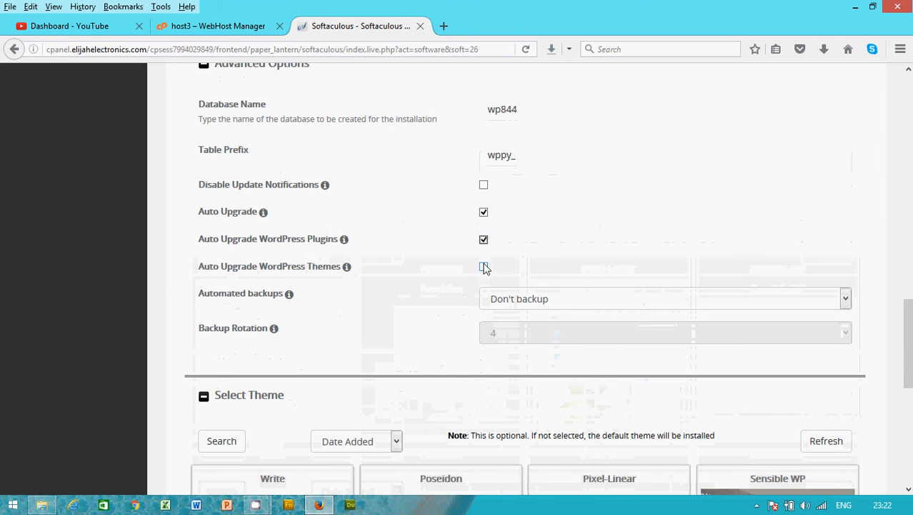
pyautogui.scroll(-3)
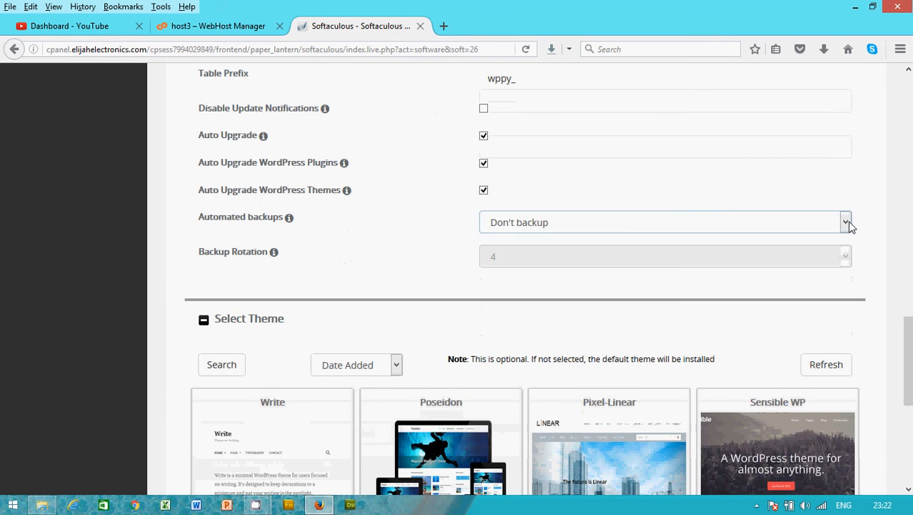
pyautogui.click(845, 222)
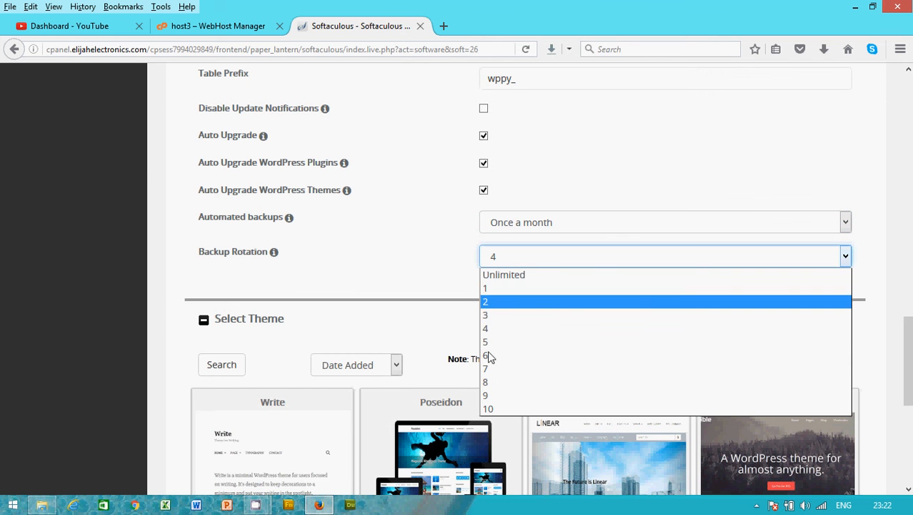
pyautogui.click(487, 288)
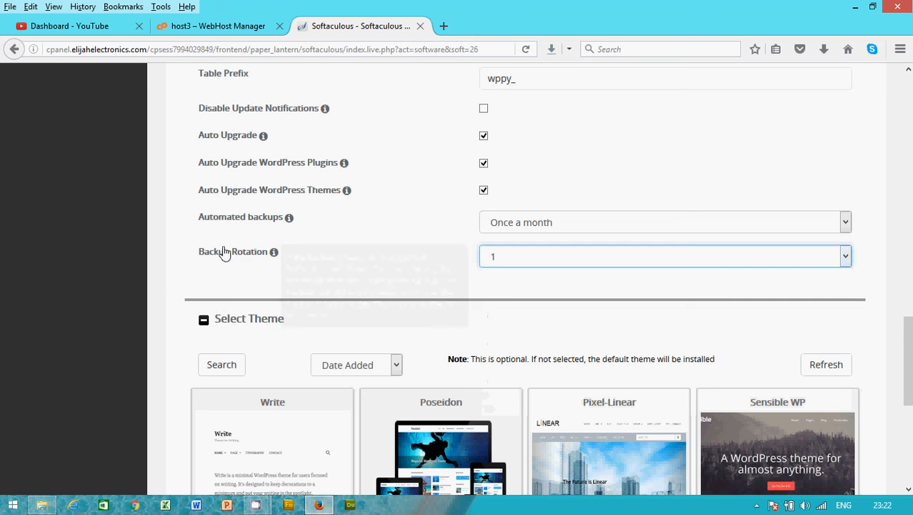
pyautogui.moveTo(273, 251)
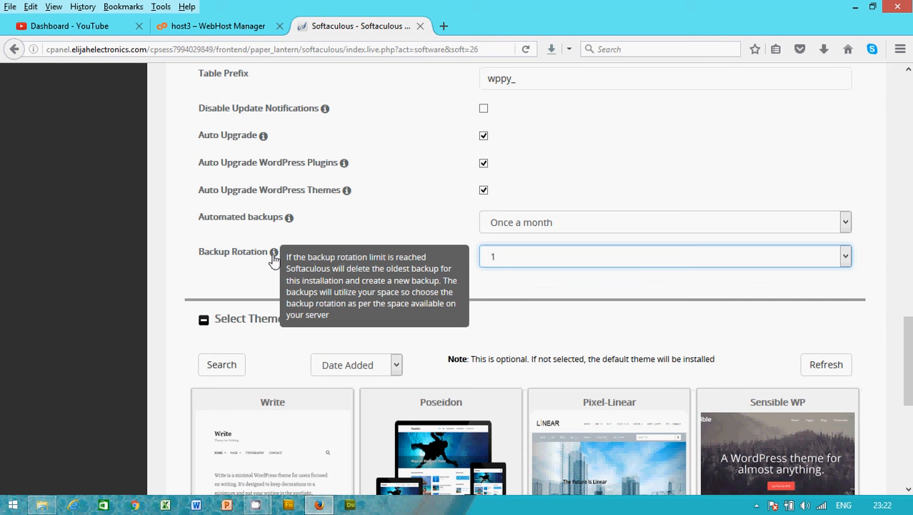
pyautogui.moveTo(510, 270)
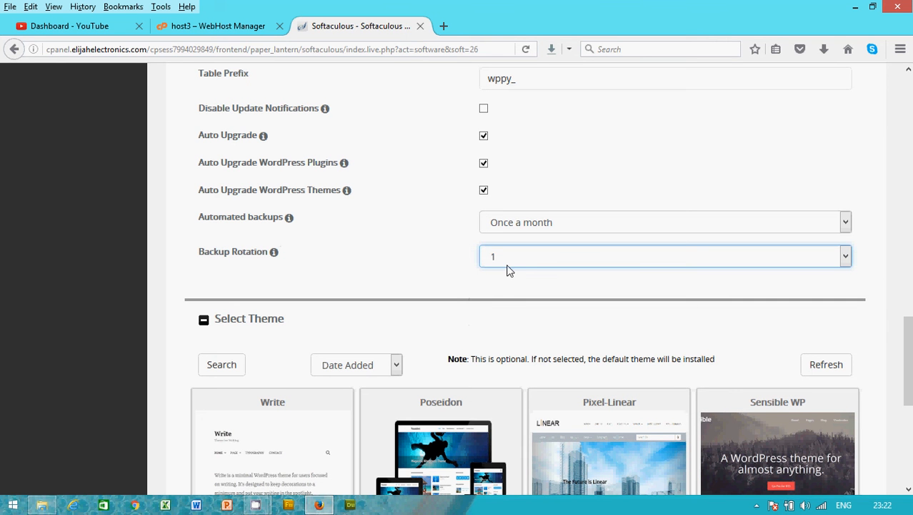
pyautogui.scroll(-3)
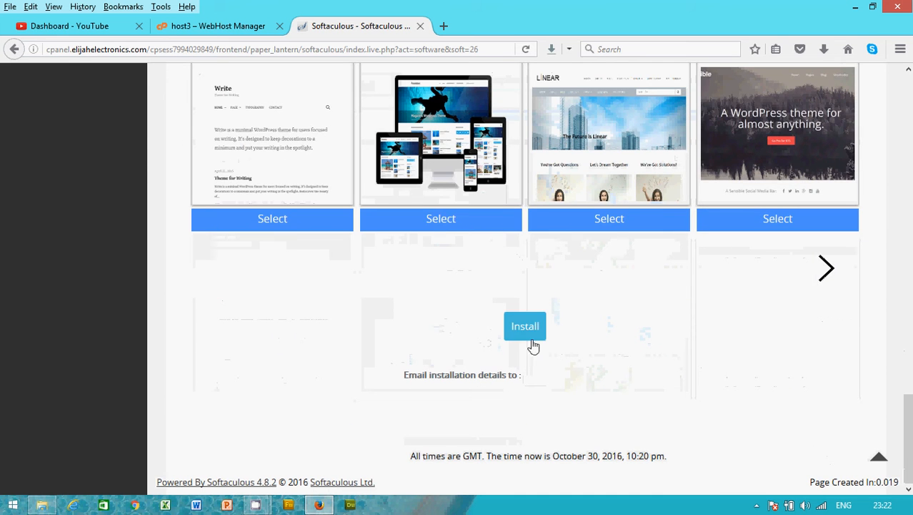
# Start the WordPress installation with the Install button
pyautogui.click(524, 326)
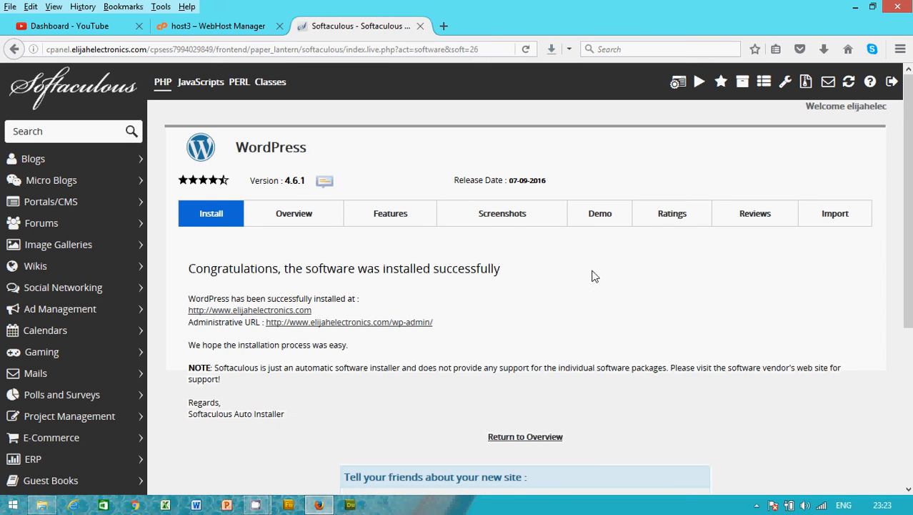
pyautogui.scroll(-3)
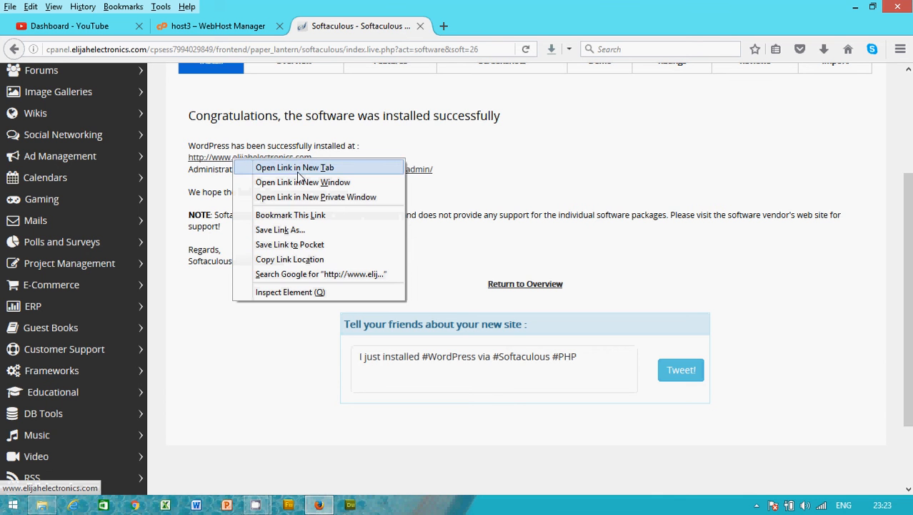
pyautogui.click(294, 166)
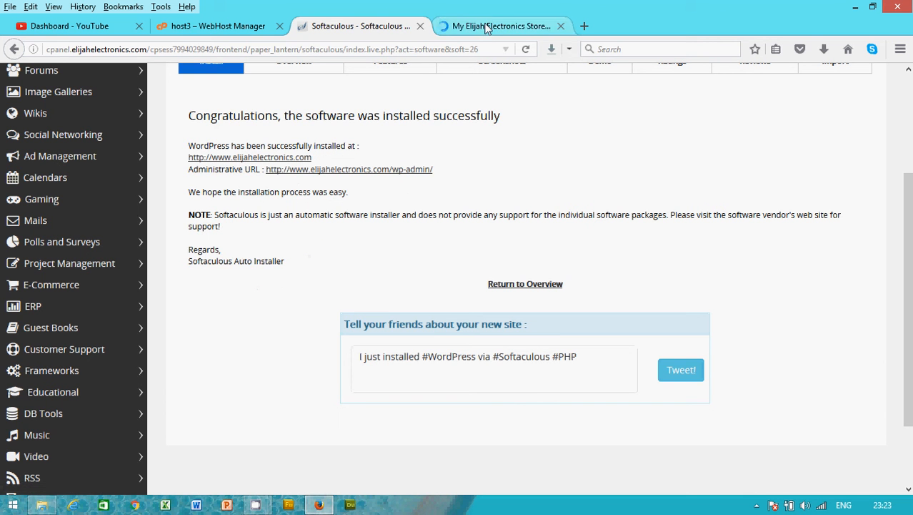